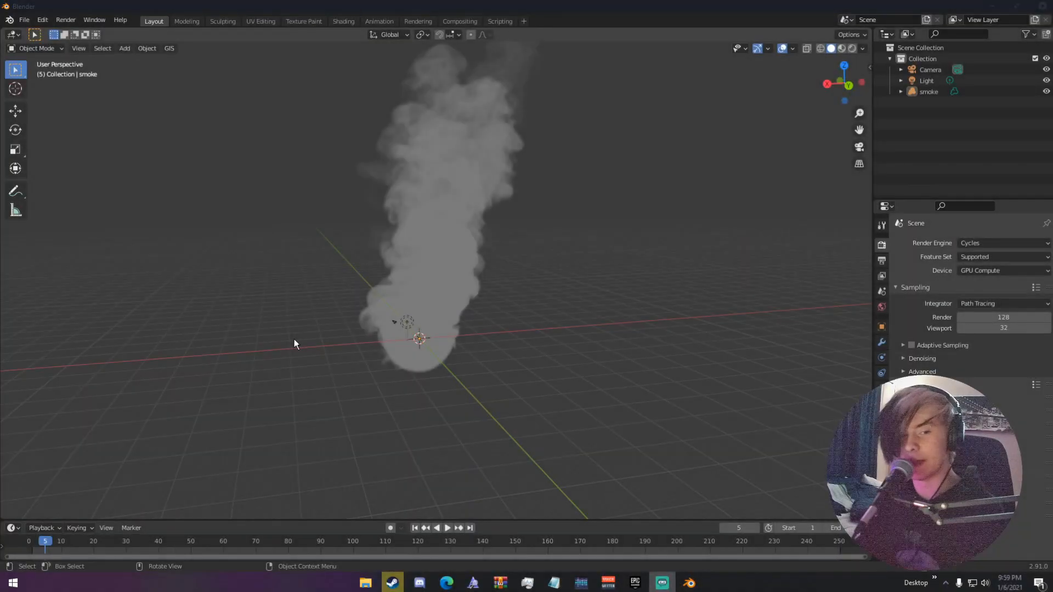
mouse_move(356, 373)
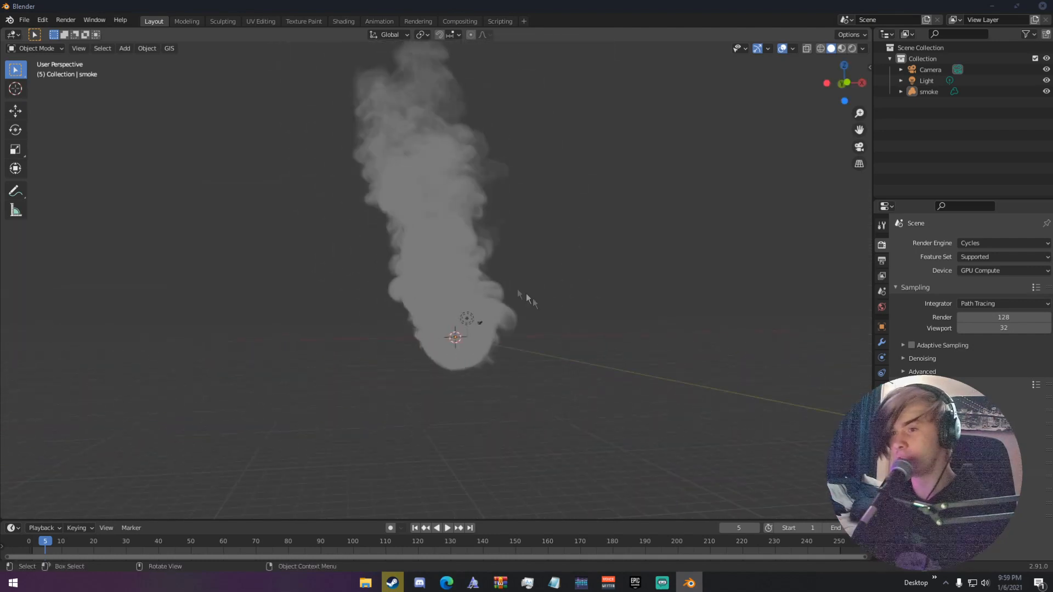
Orbit the viewport to inspect the smoke plume from below, above and around
drag(527, 302, 403, 316)
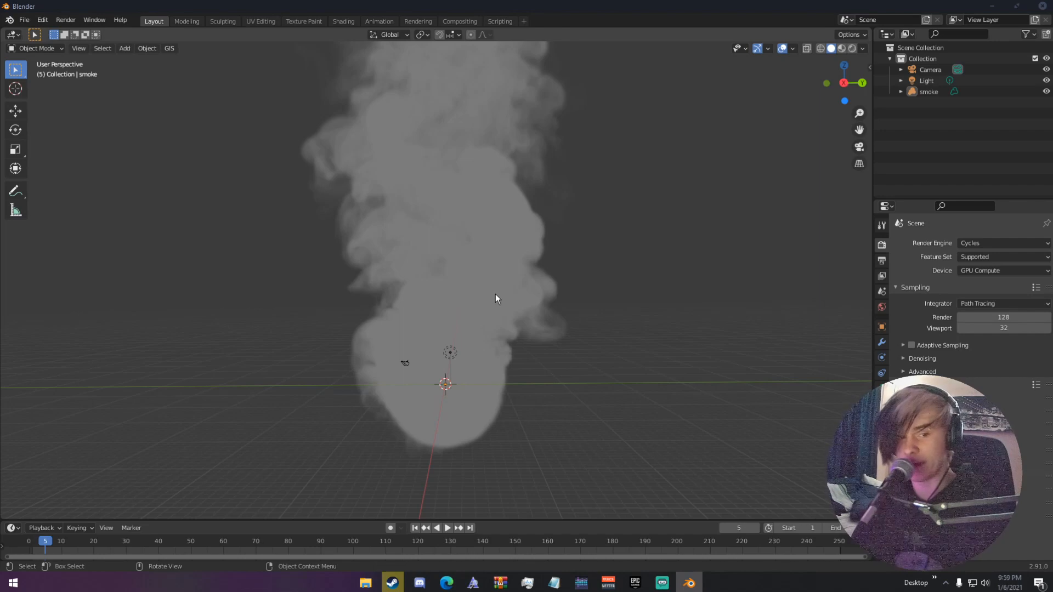
drag(497, 299, 611, 309)
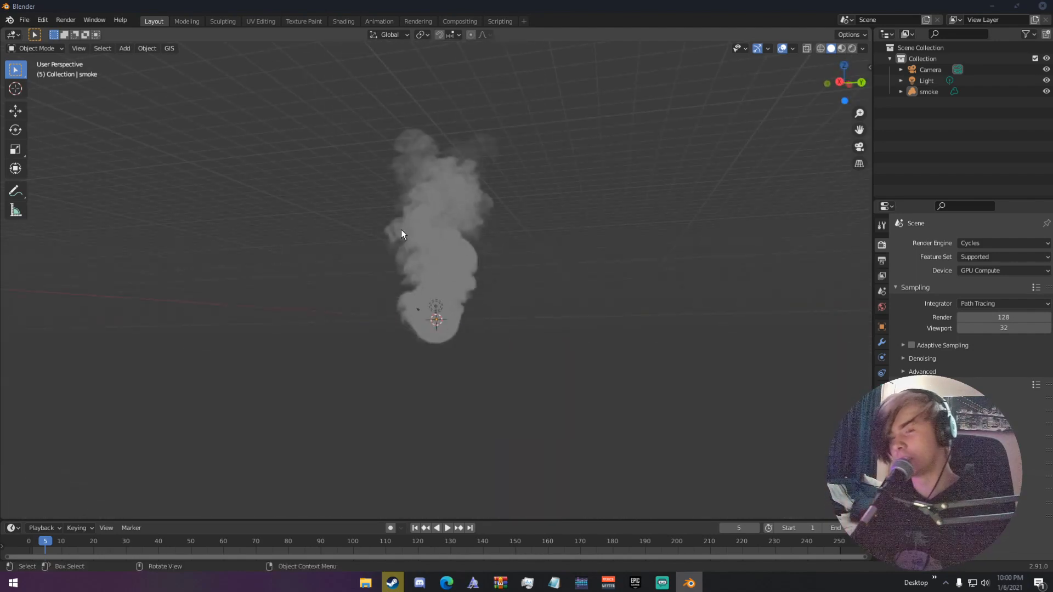
drag(402, 233, 540, 267)
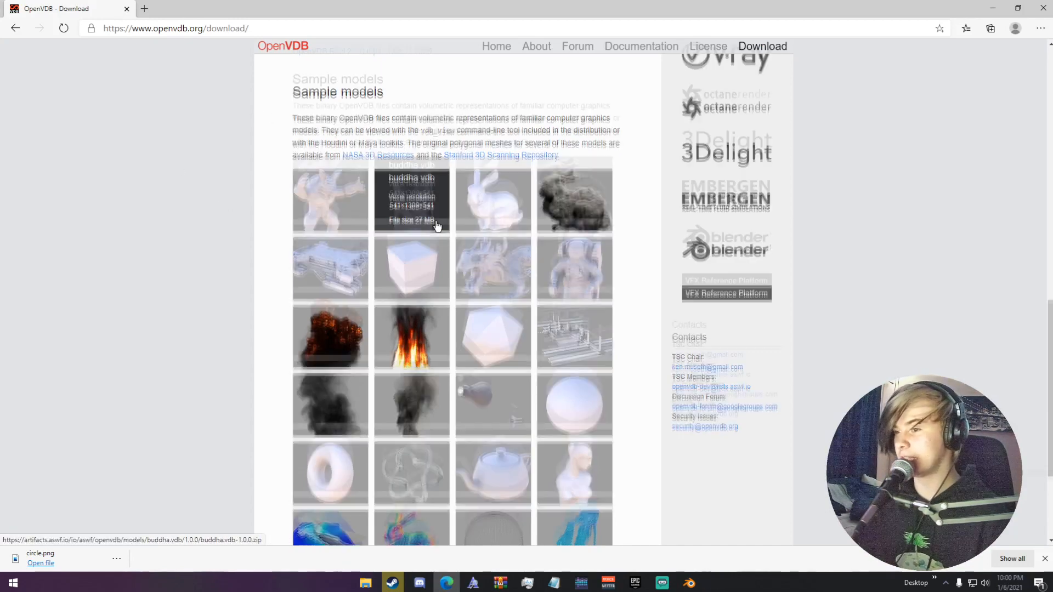
Scroll the OpenVDB download page to the Sample models and download smoke1.vdb
scroll(down, 3)
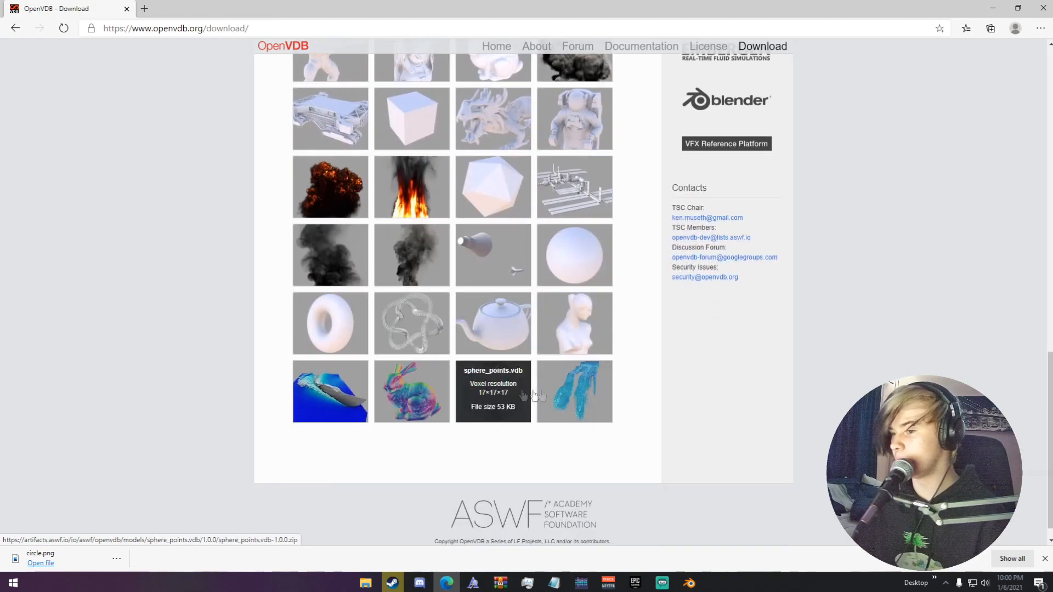
scroll(up, 3)
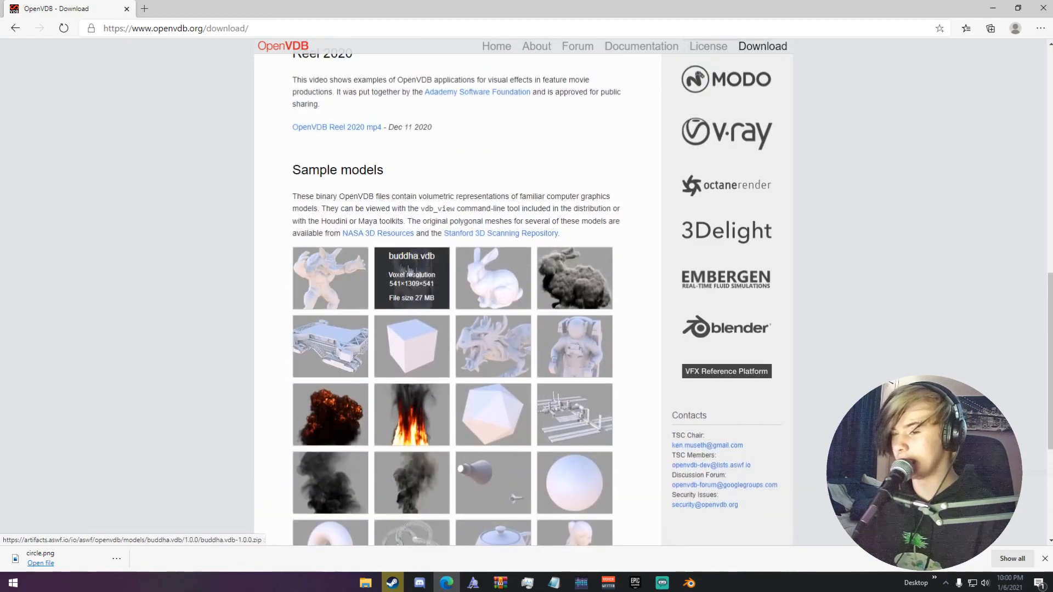
mouse_move(492, 346)
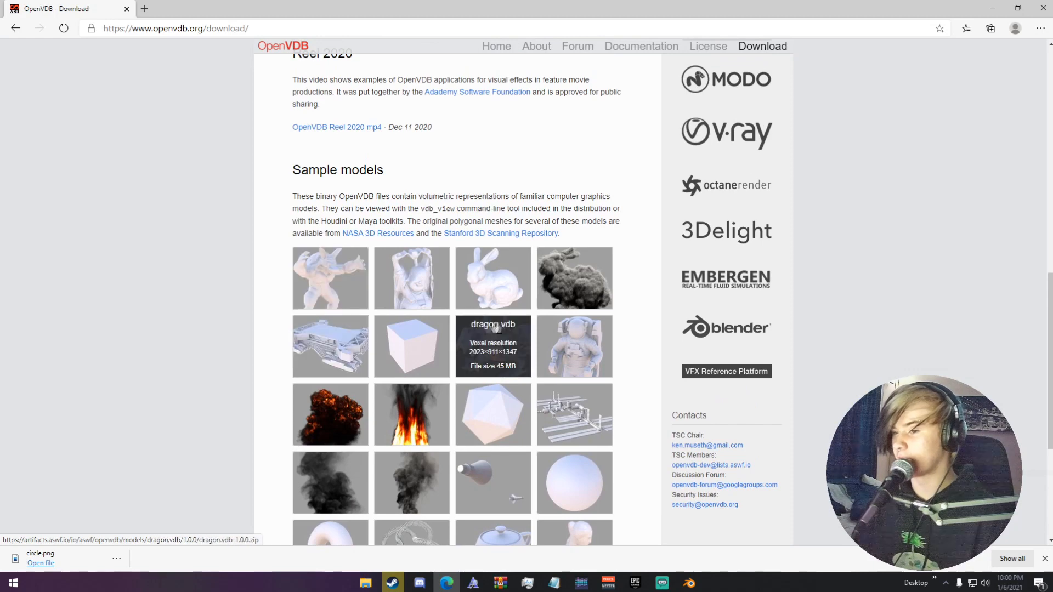
mouse_move(412, 415)
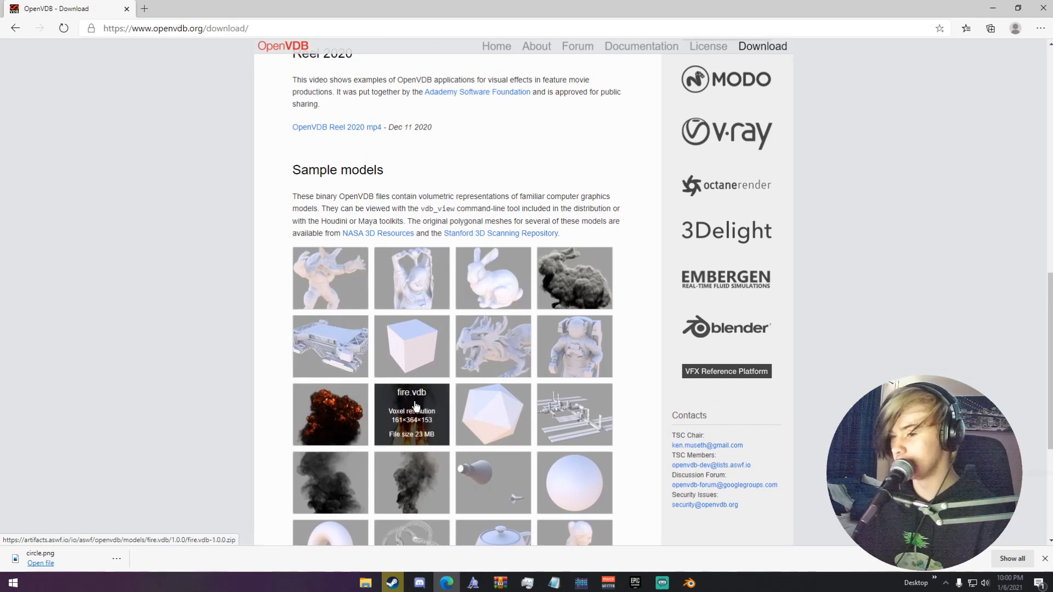
mouse_move(574, 278)
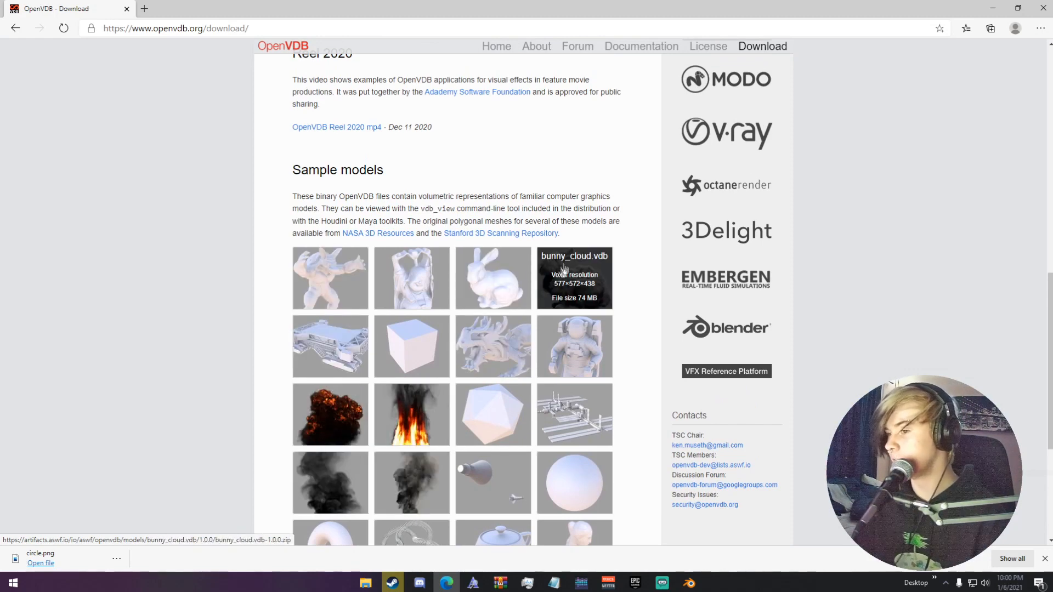
scroll(down, 3)
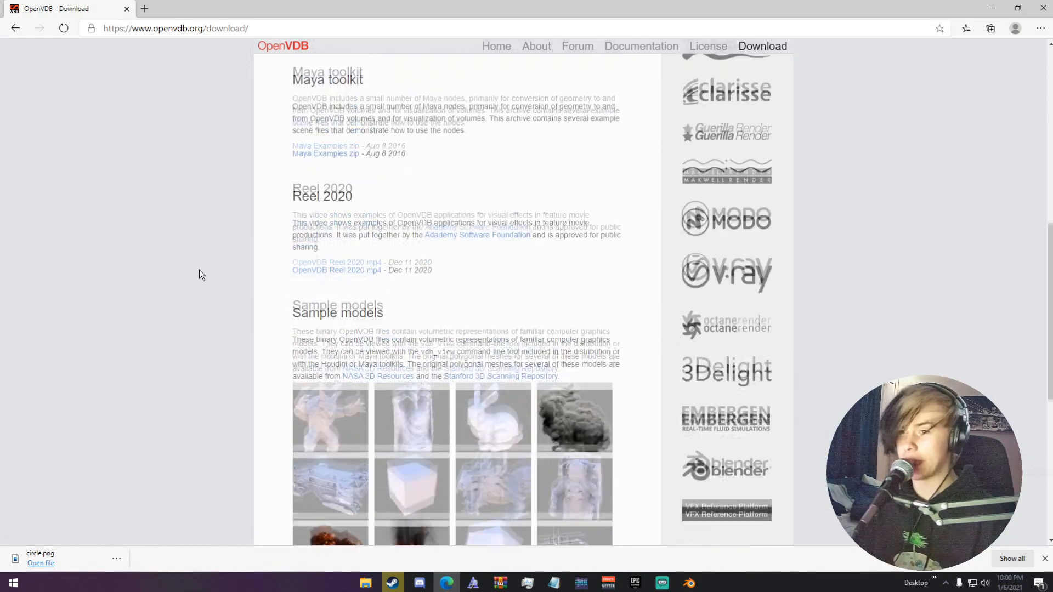
scroll(up, 3)
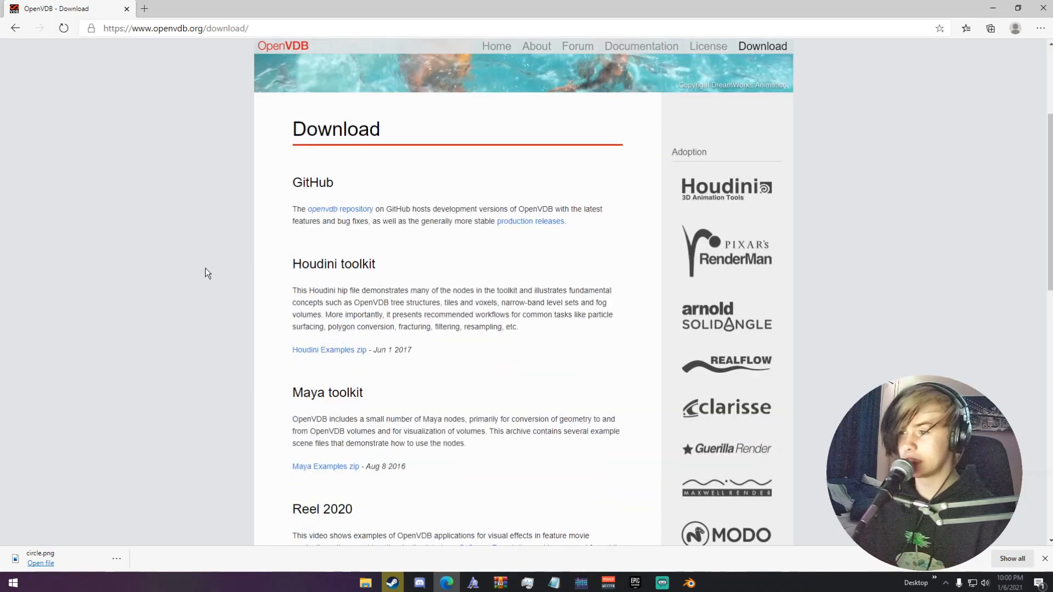
scroll(up, 3)
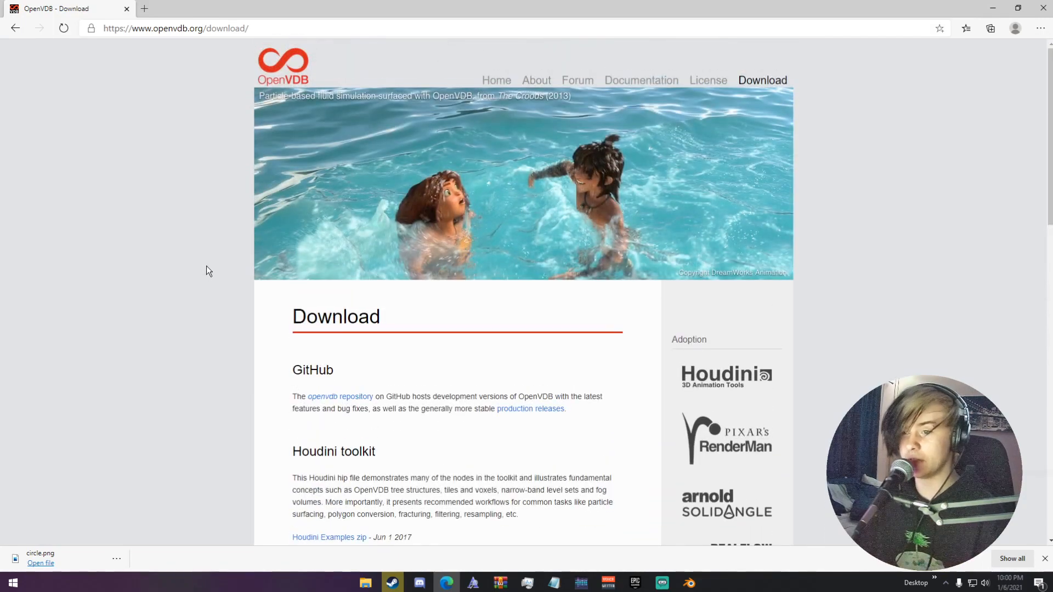
scroll(down, 3)
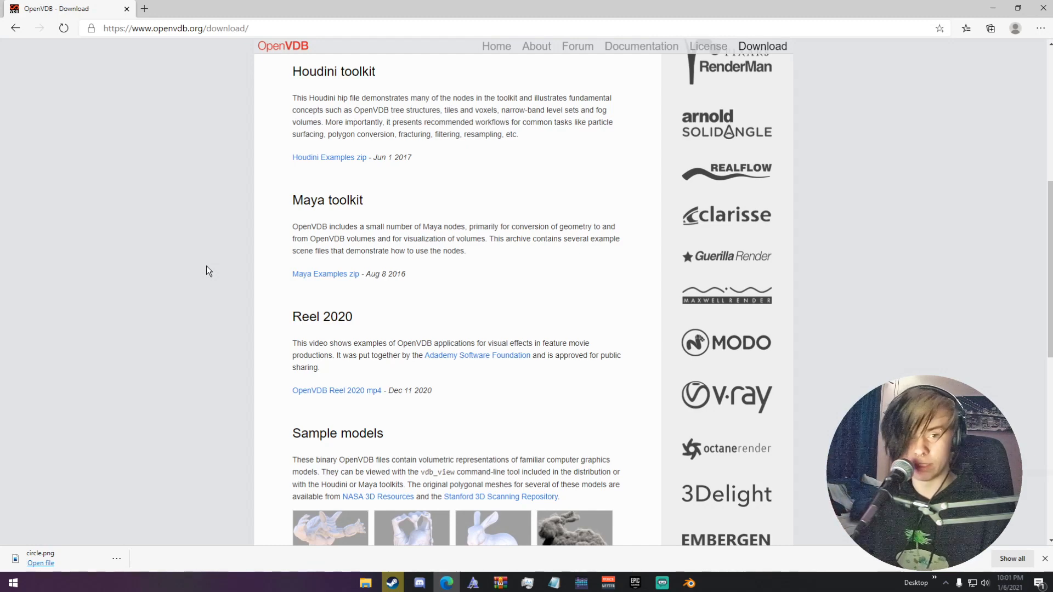
mouse_move(219, 250)
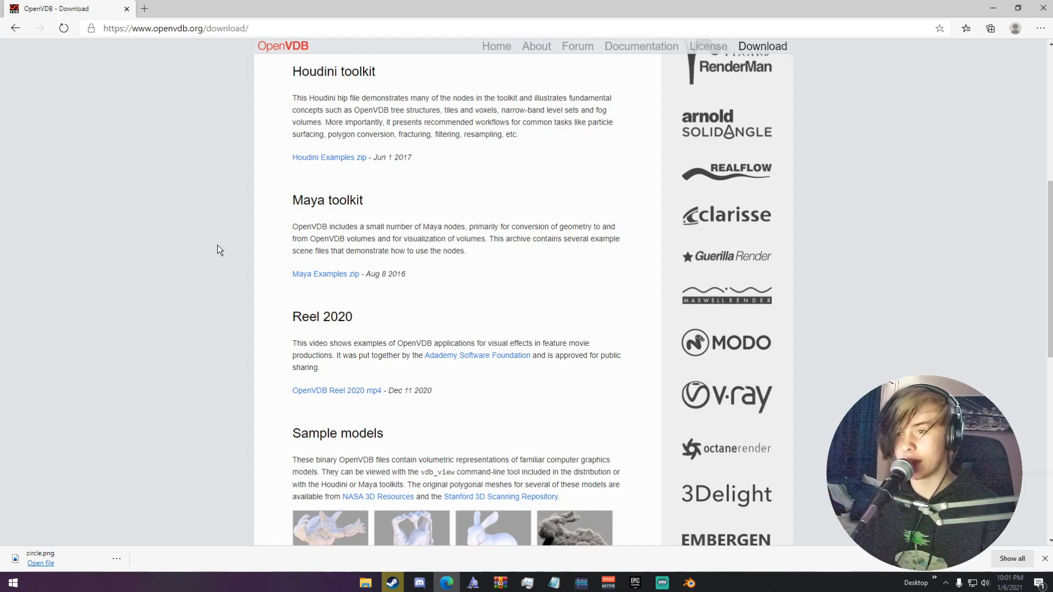
scroll(down, 3)
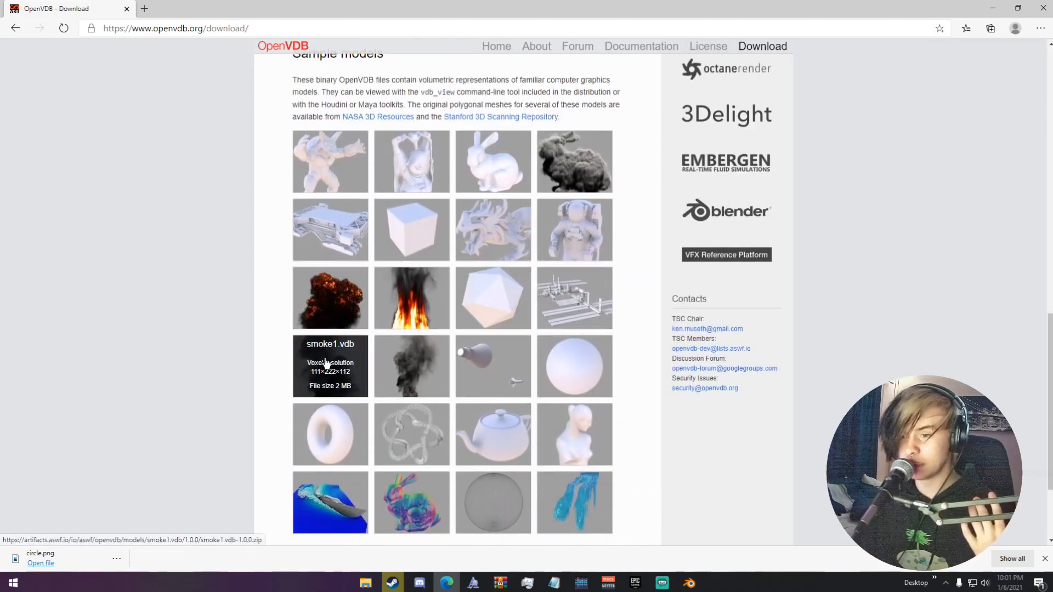
mouse_move(412, 366)
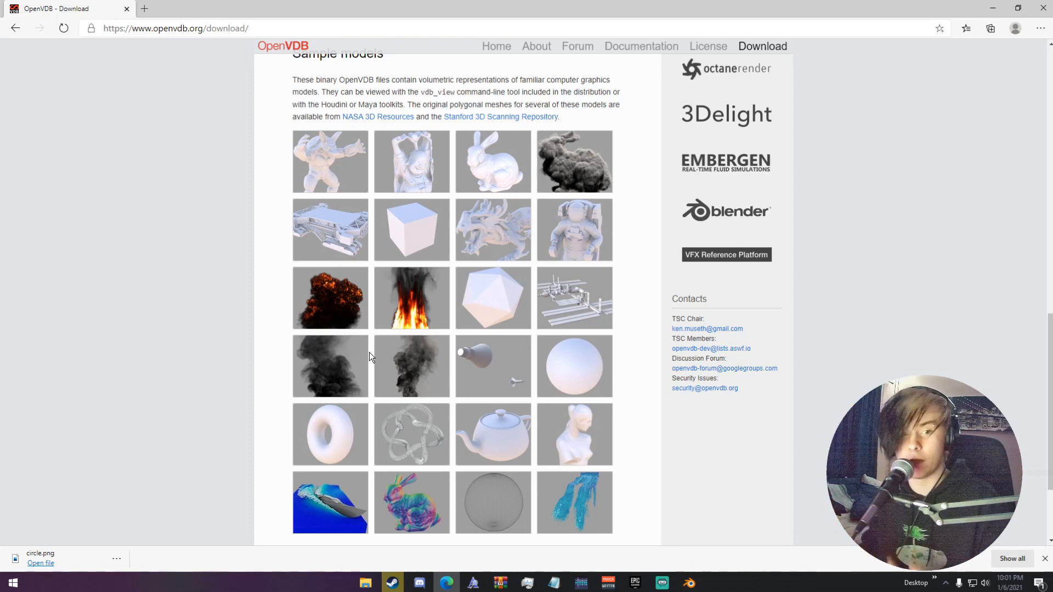
mouse_move(329, 365)
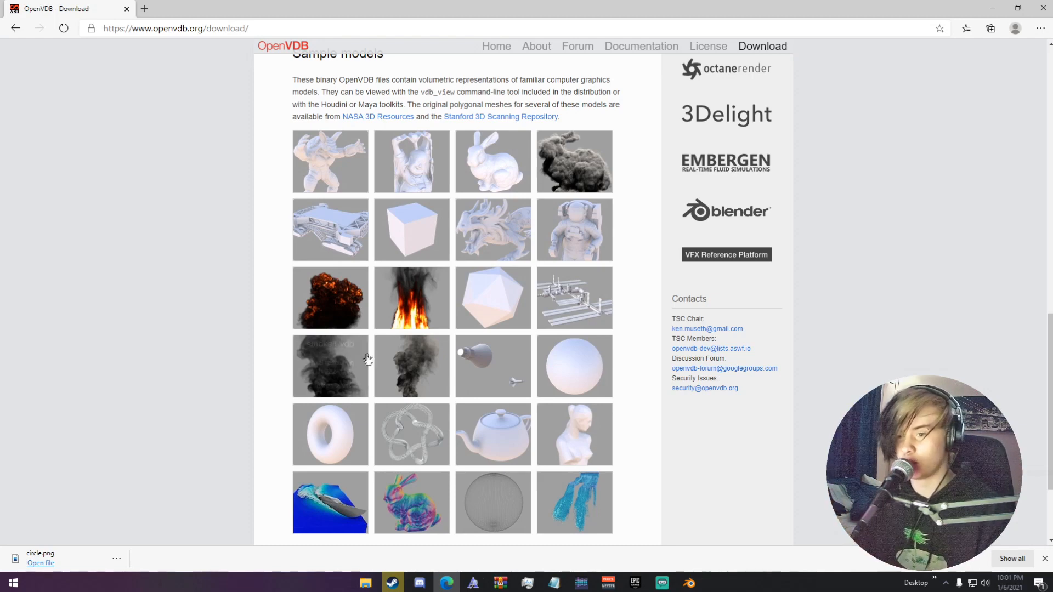
mouse_move(329, 366)
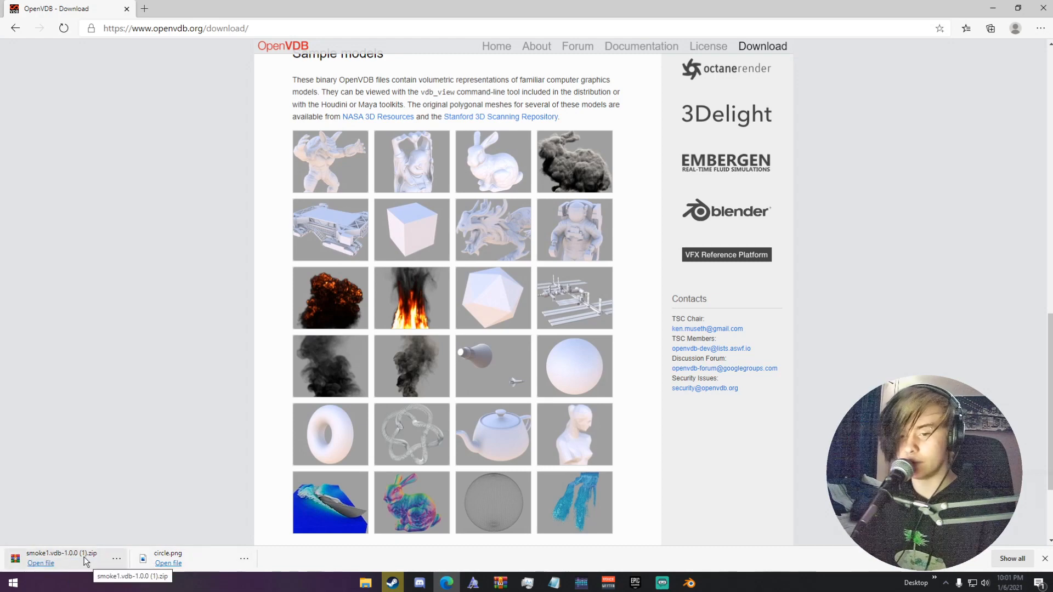
Open the smoke1 zip in WinRAR and choose an extraction destination for smoke.vdb
click(40, 562)
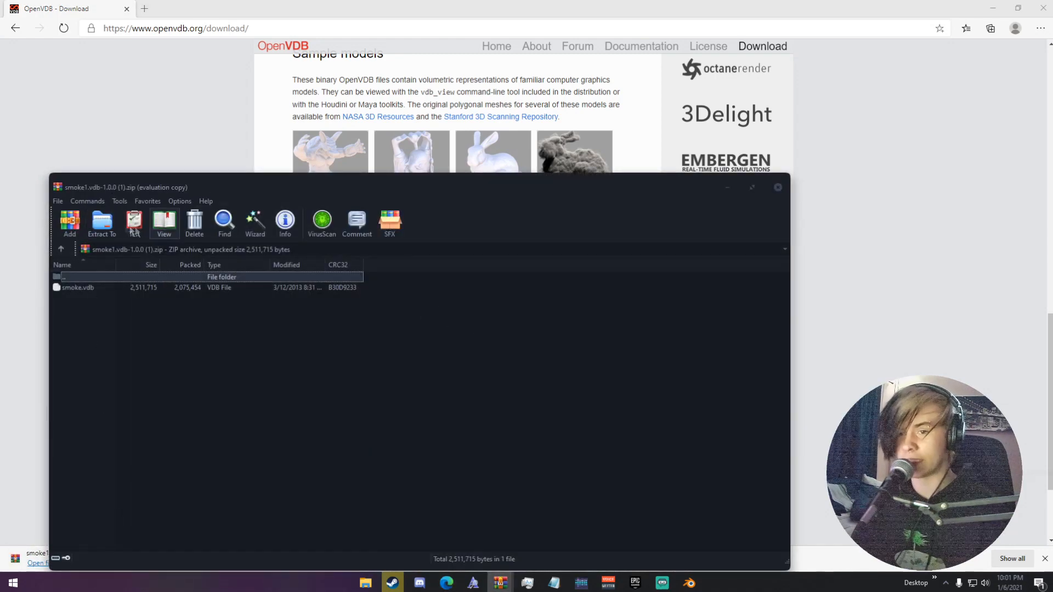
click(101, 224)
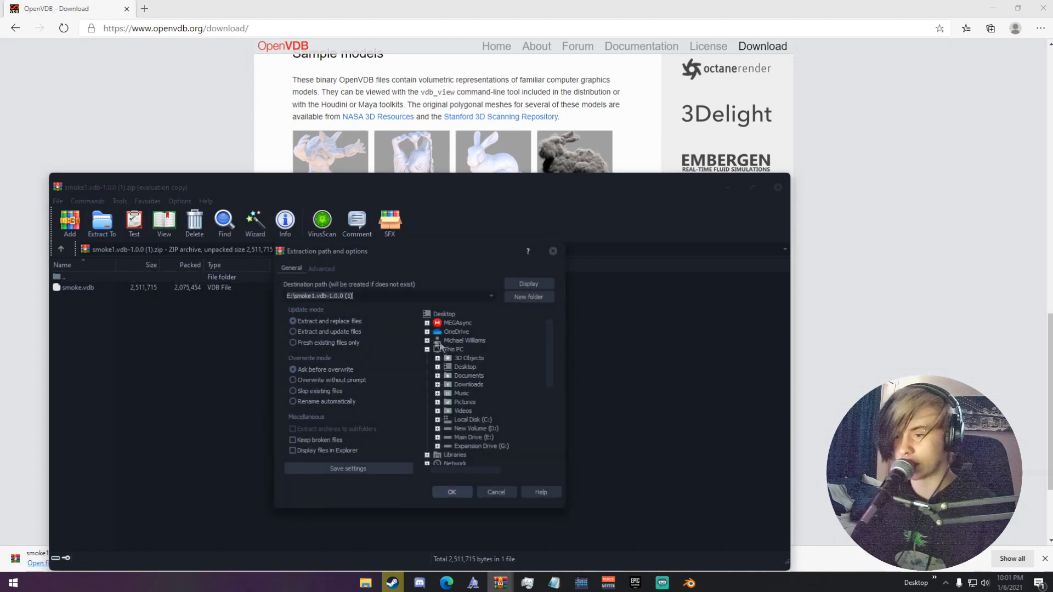
click(496, 491)
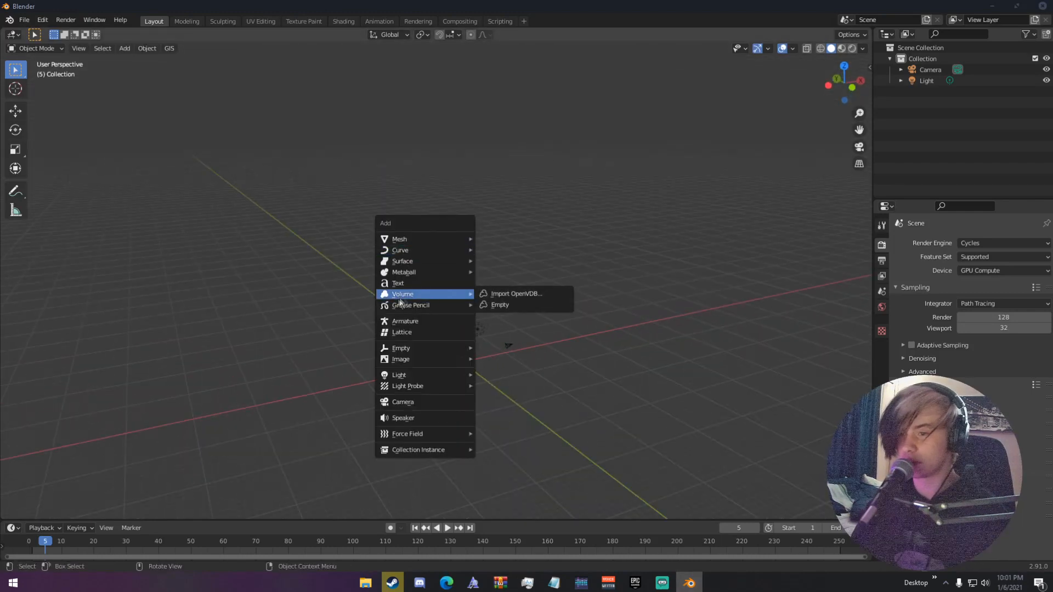
mouse_move(515, 293)
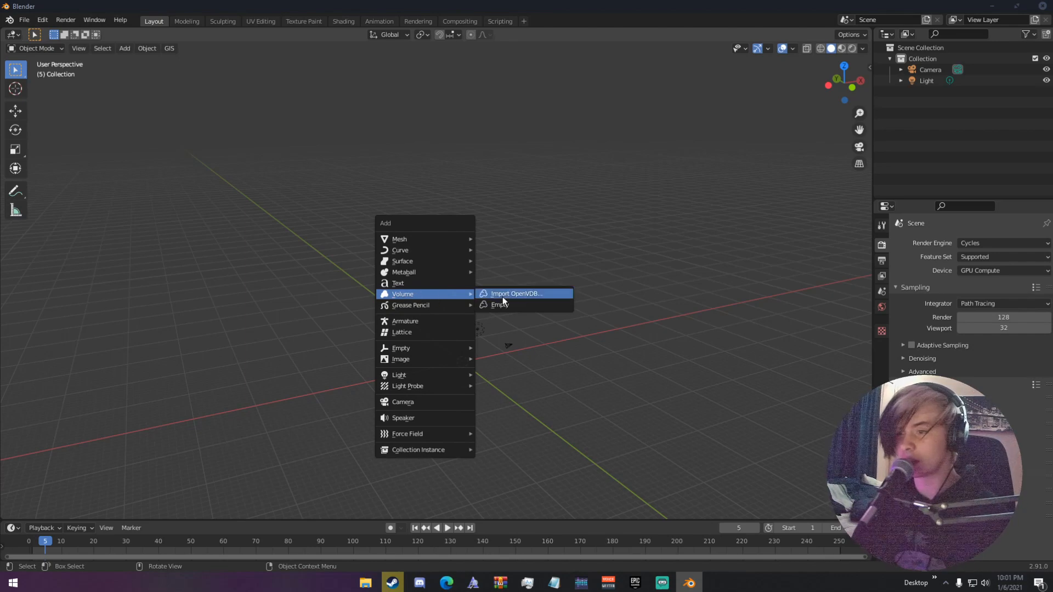
mouse_move(515, 294)
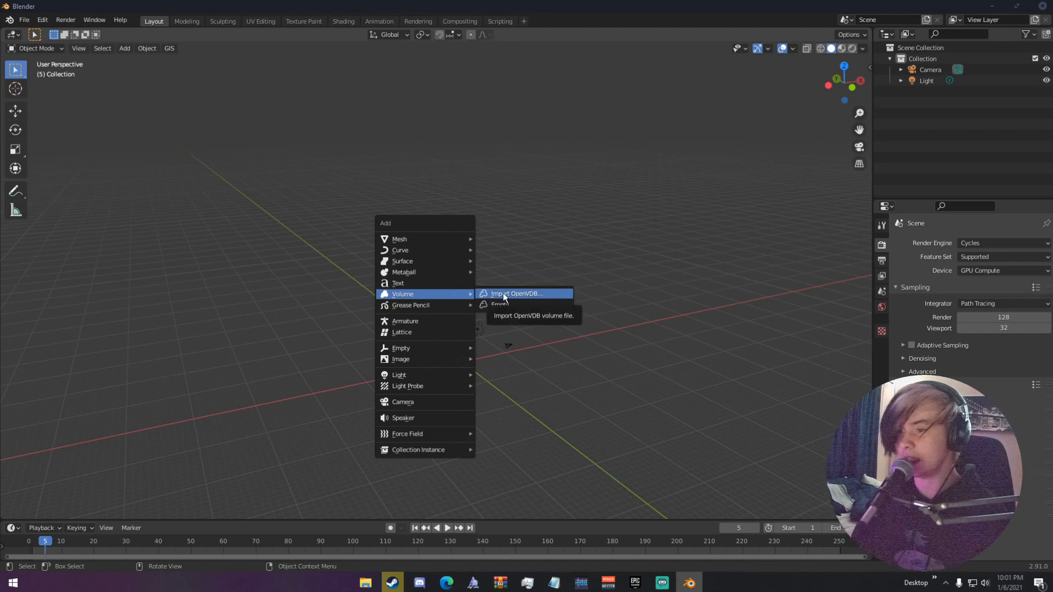
Import smoke.vdb from Documents as an OpenVDB volume object
click(515, 294)
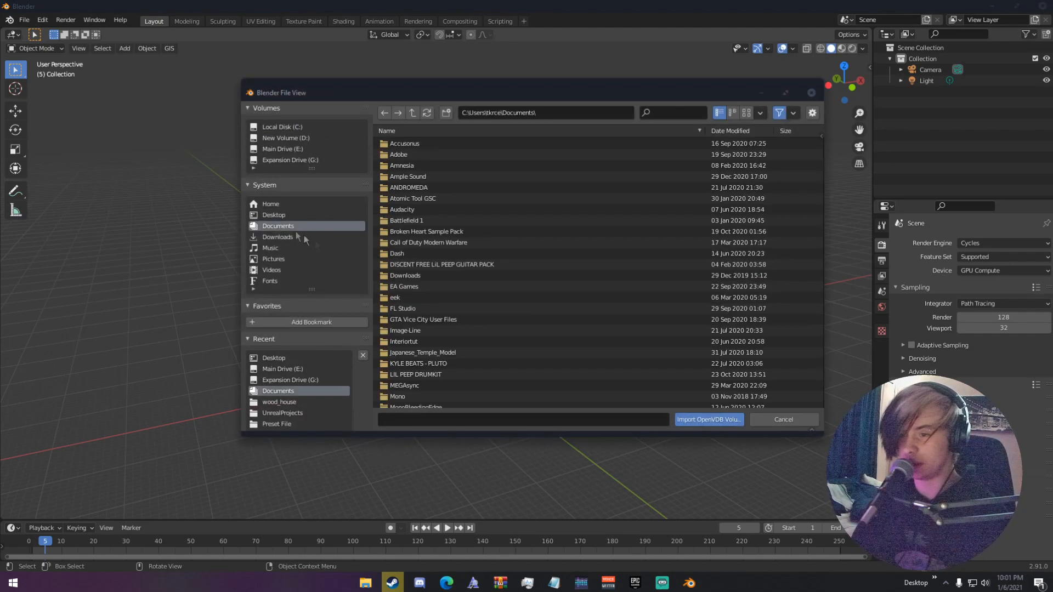
scroll(down, 3)
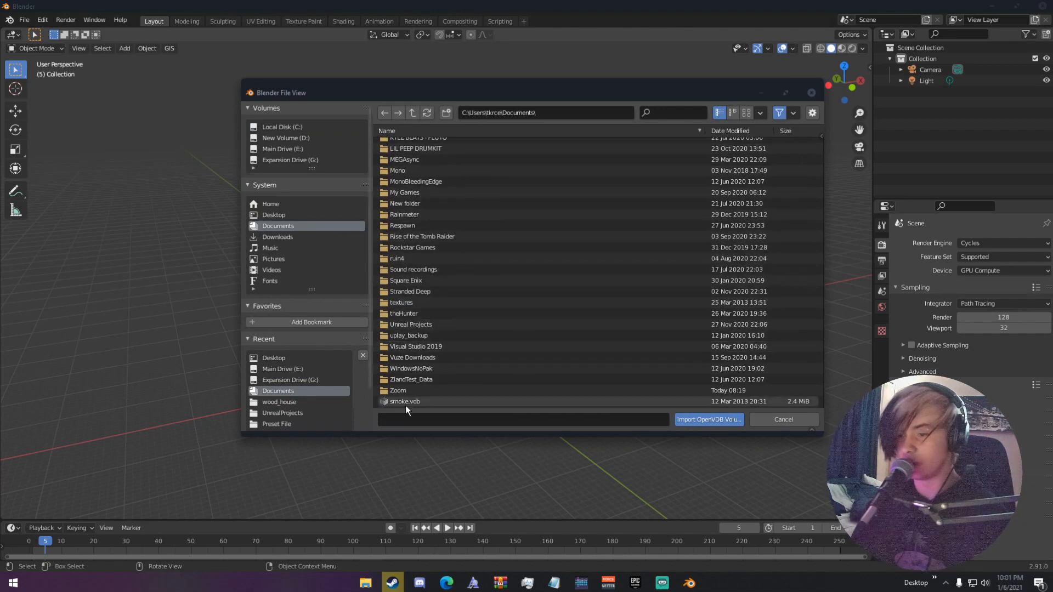
click(404, 401)
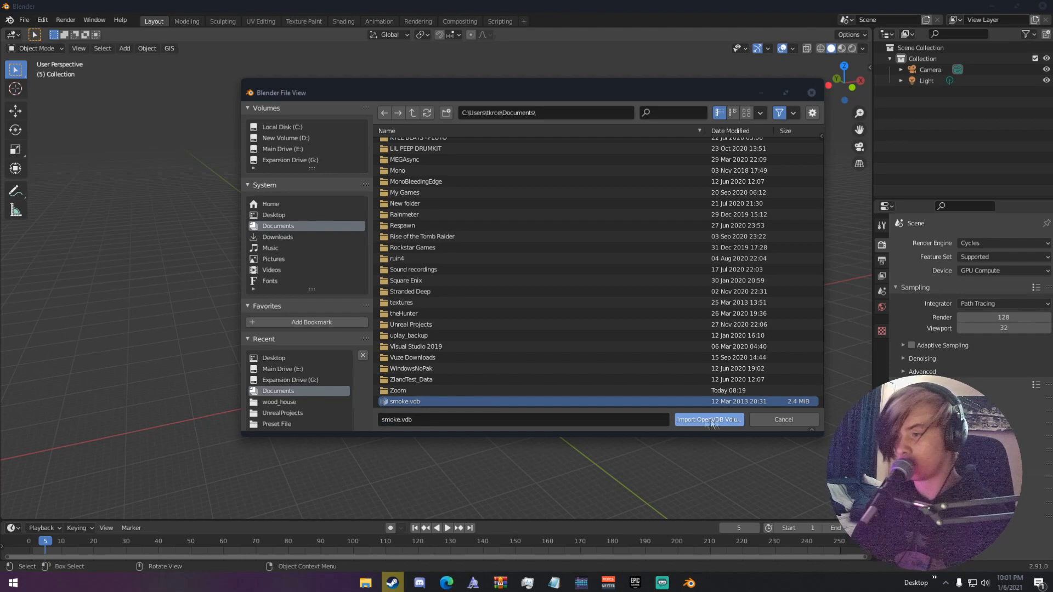
click(707, 419)
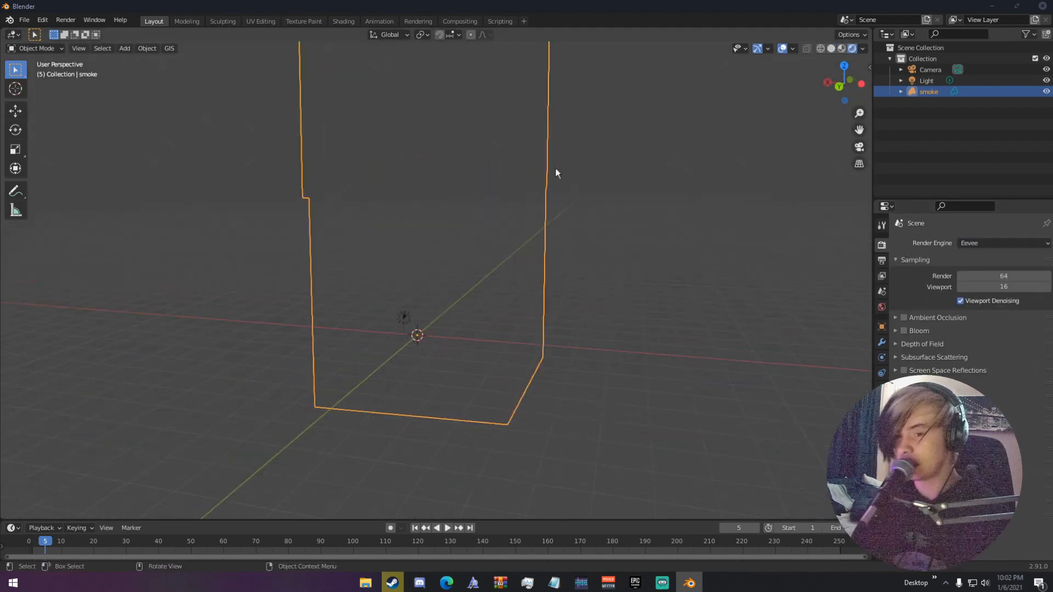
Switch the Render Engine in Render Properties from Eevee to Cycles
click(1001, 243)
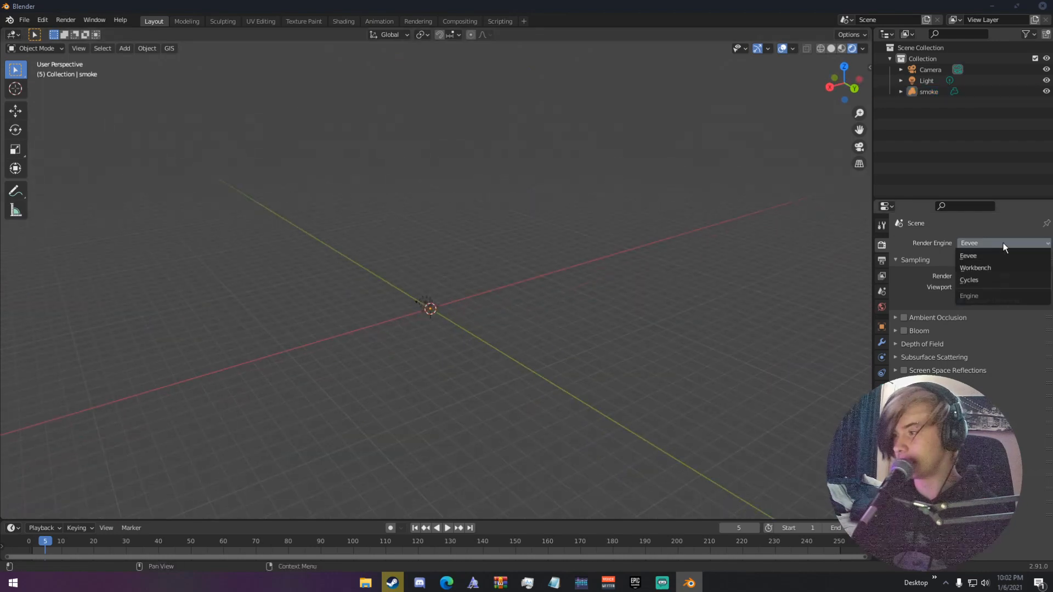
click(970, 280)
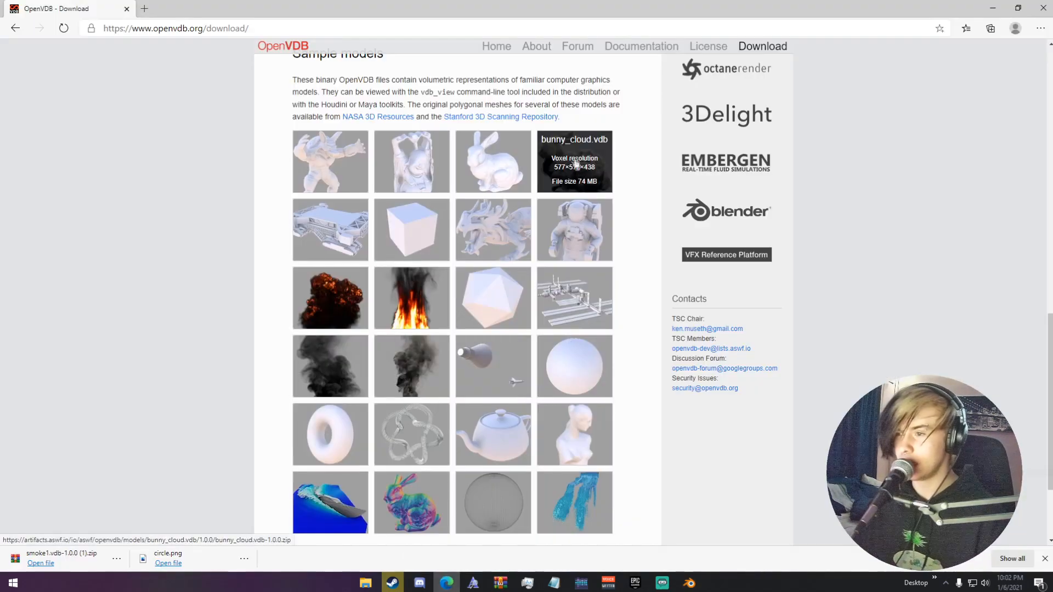
Download the bunny_cloud.vdb sample zip and open it from Edge's downloads bar
click(574, 161)
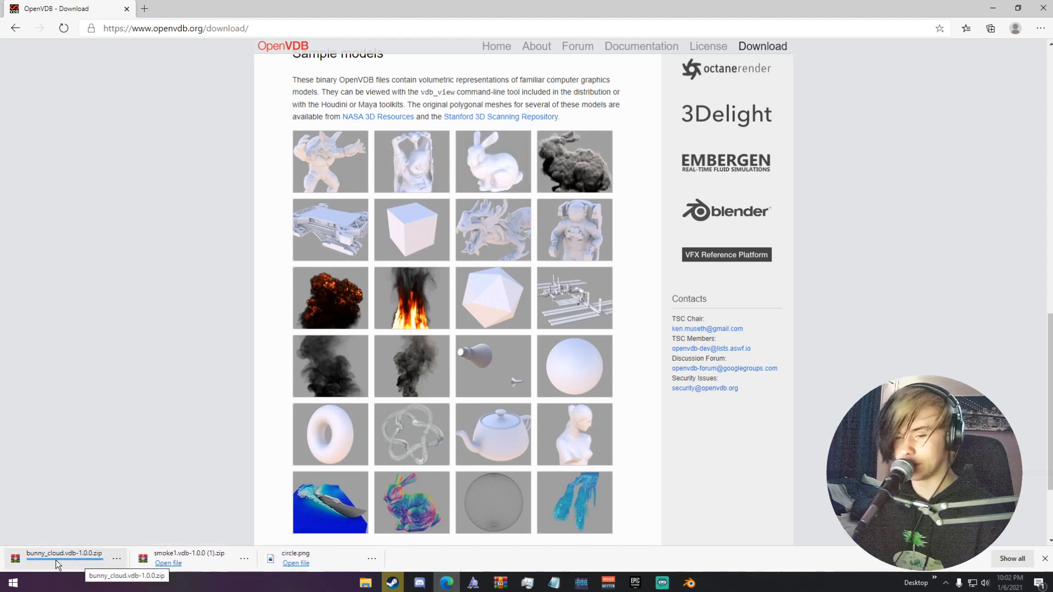
click(63, 553)
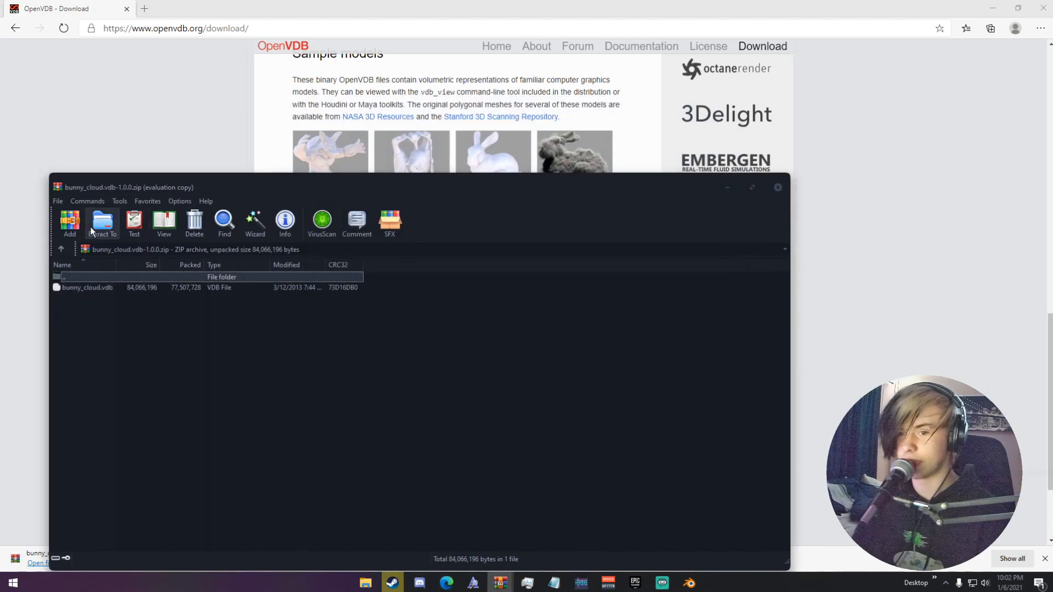
Extract bunny_cloud.vdb from the archive to the Desktop
click(101, 224)
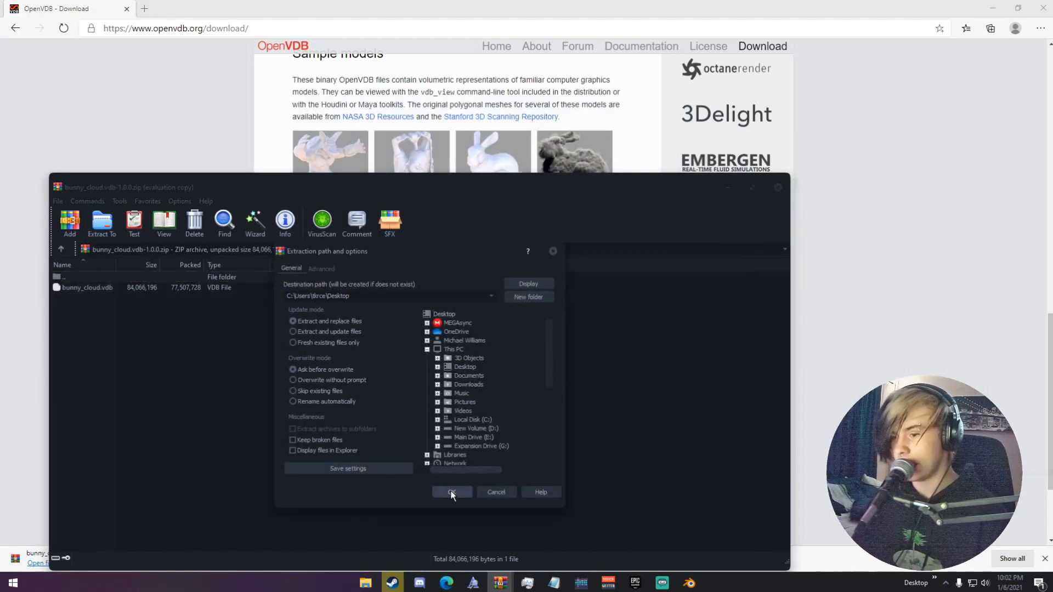
click(451, 491)
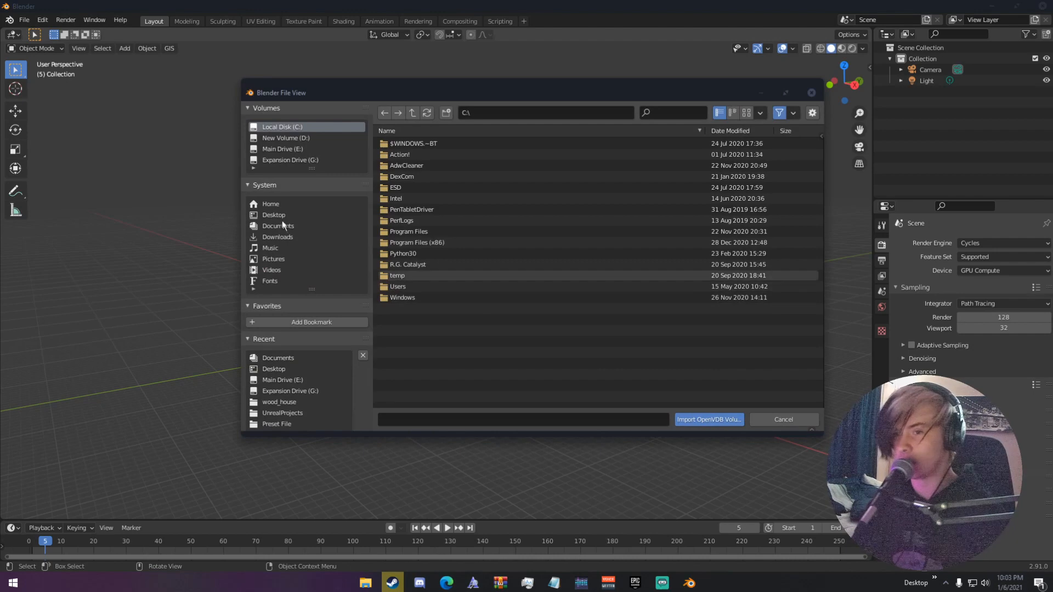
Browse to the Desktop in the OpenVDB import file browser for bunny_cloud.vdb
click(782, 419)
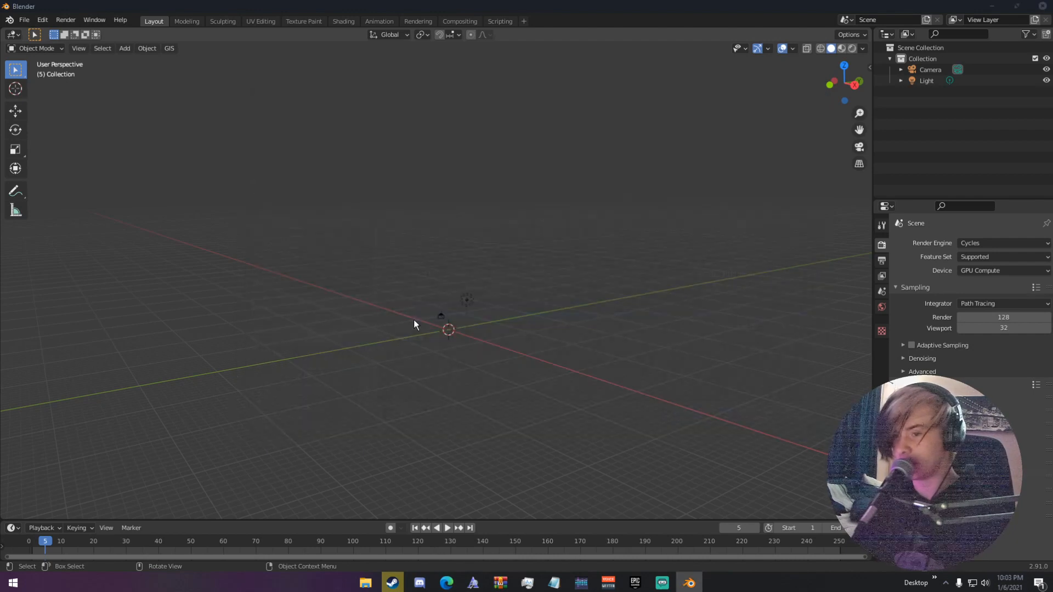
mouse_move(464, 338)
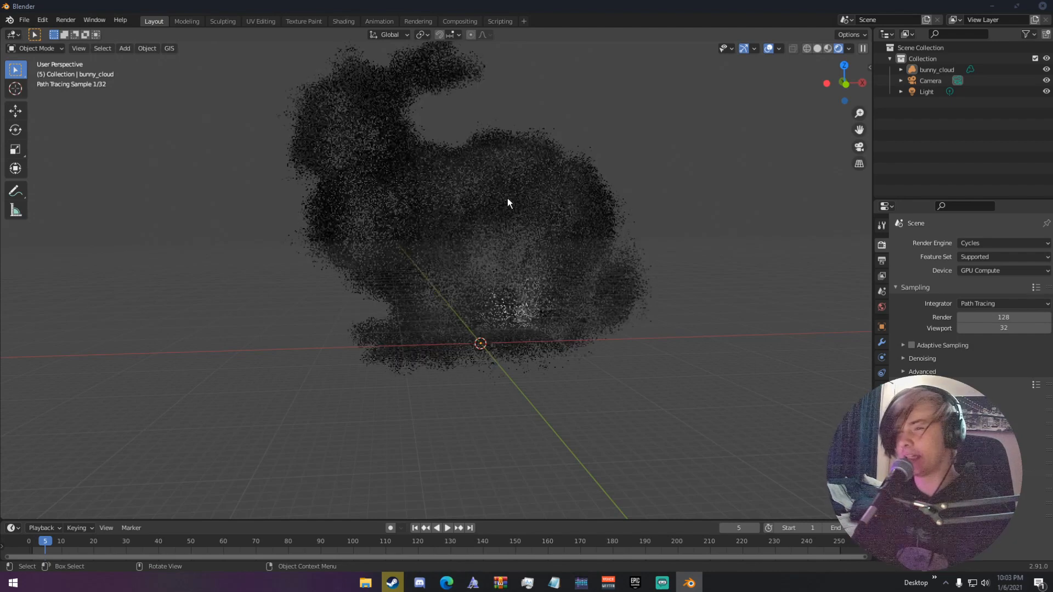
mouse_move(362, 195)
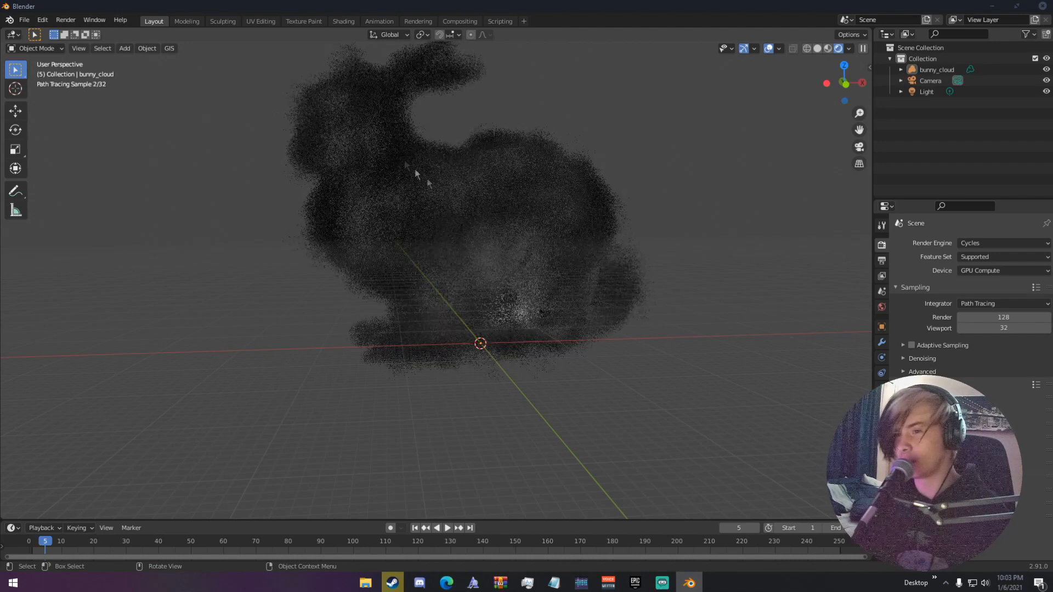
mouse_move(387, 166)
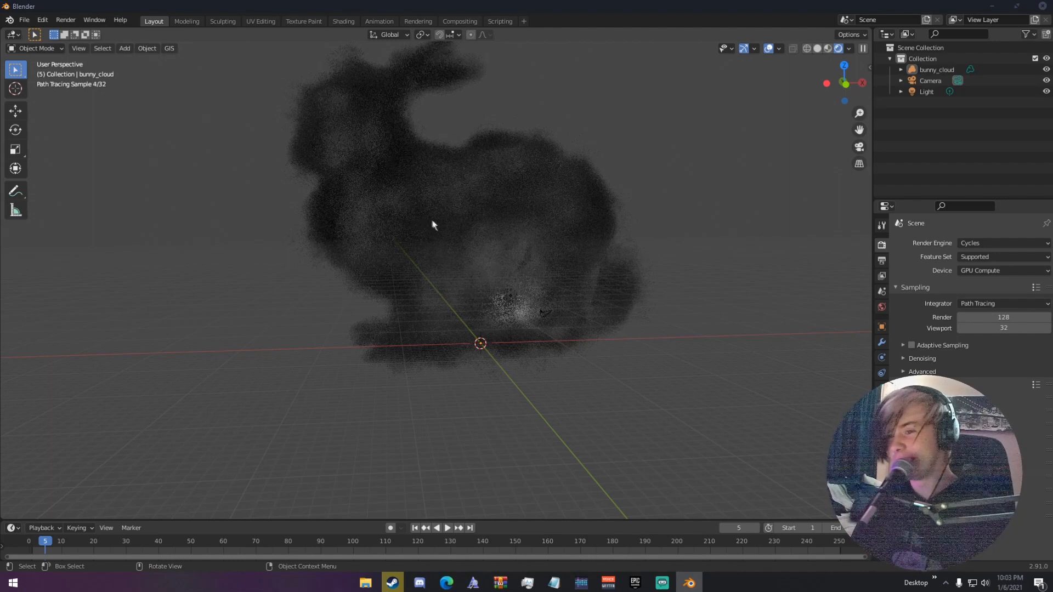
mouse_move(448, 197)
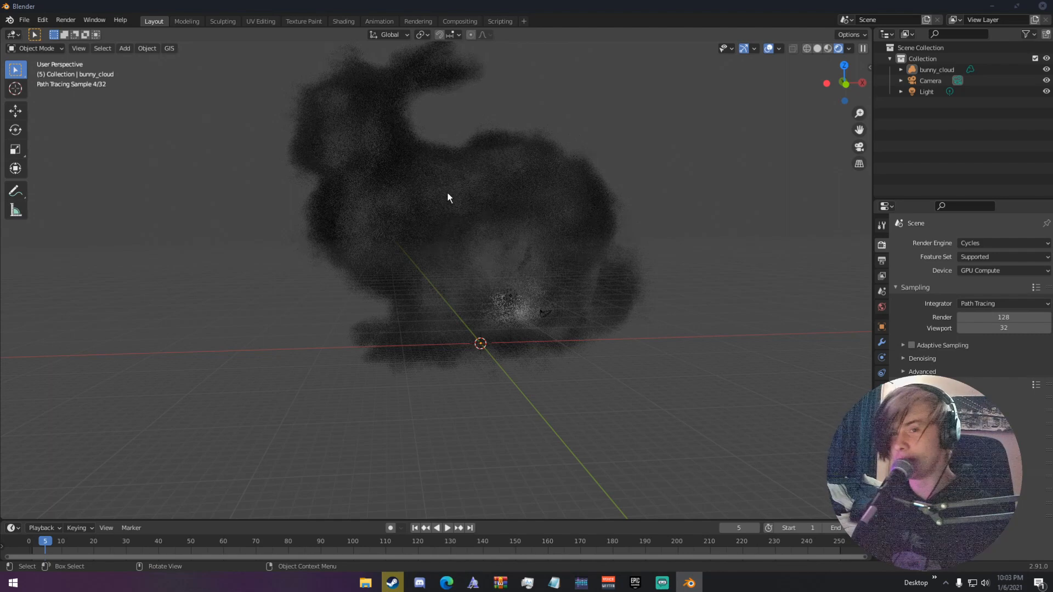
Set the viewport shading to Solid through the Z pie menu
key(z)
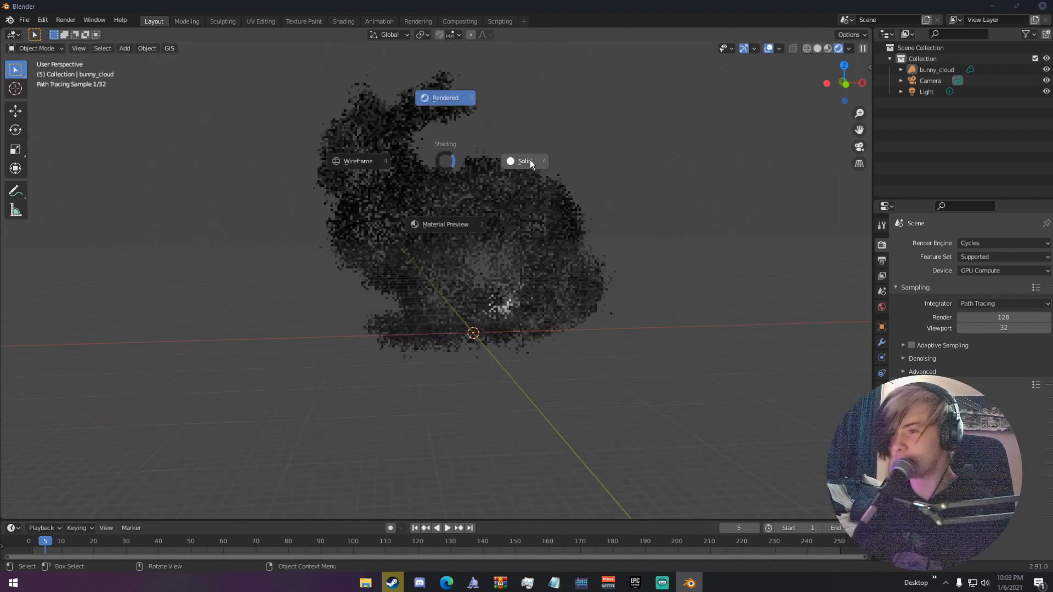
click(524, 161)
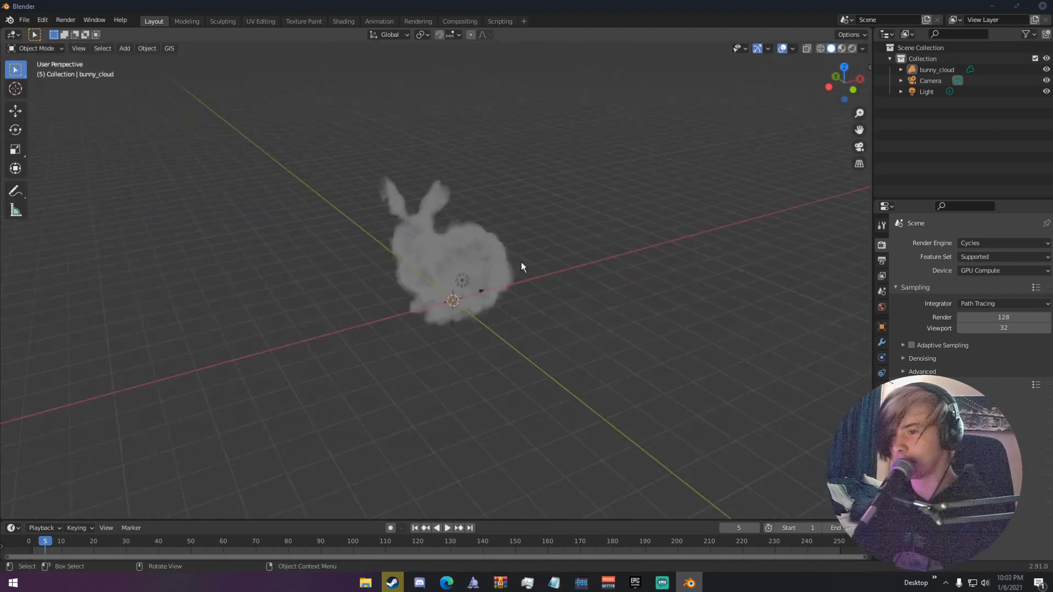
click(437, 249)
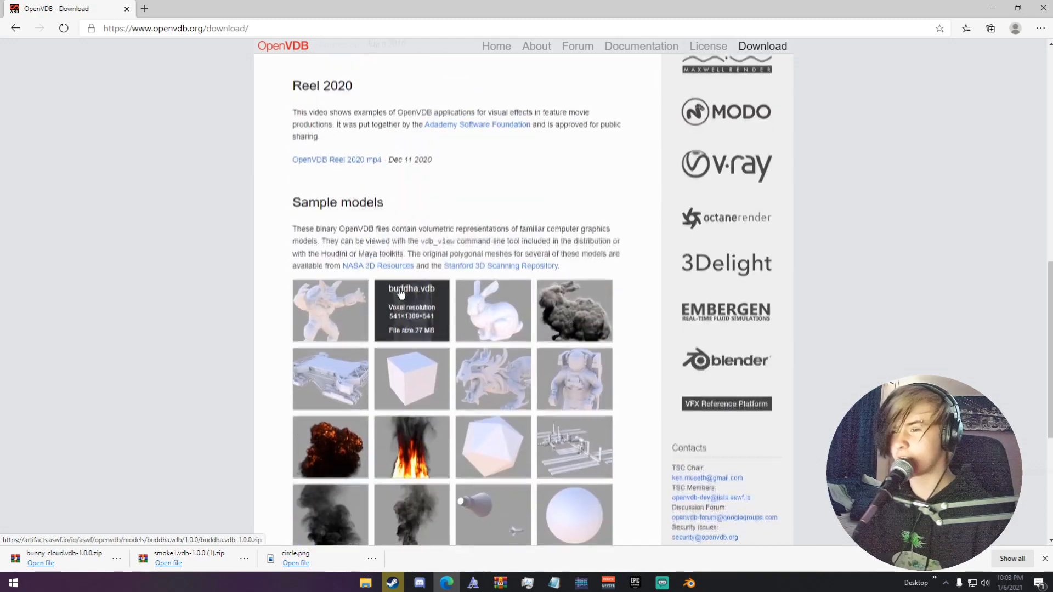
scroll(down, 3)
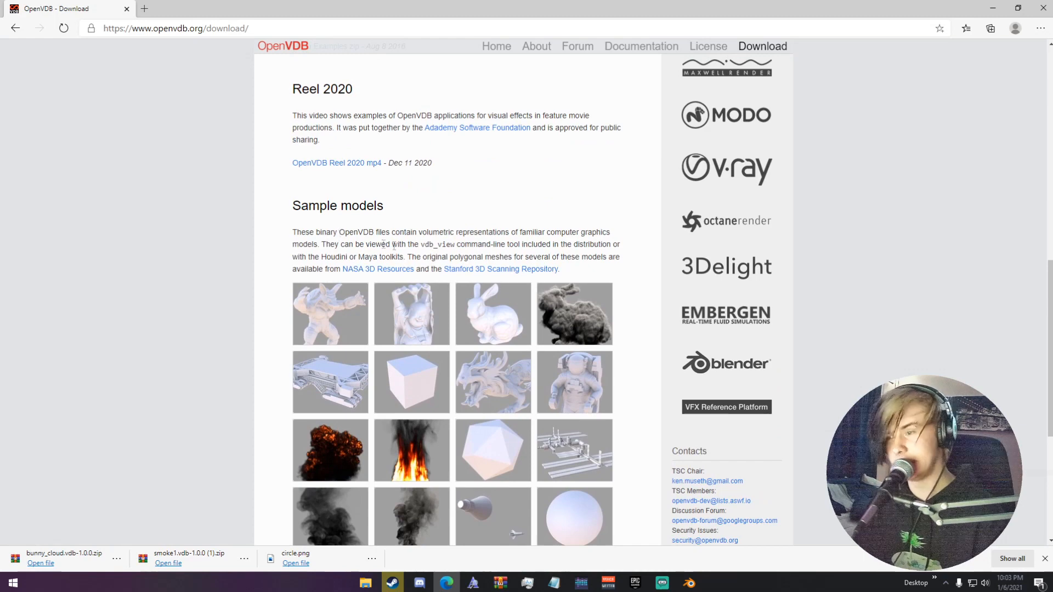
scroll(down, 3)
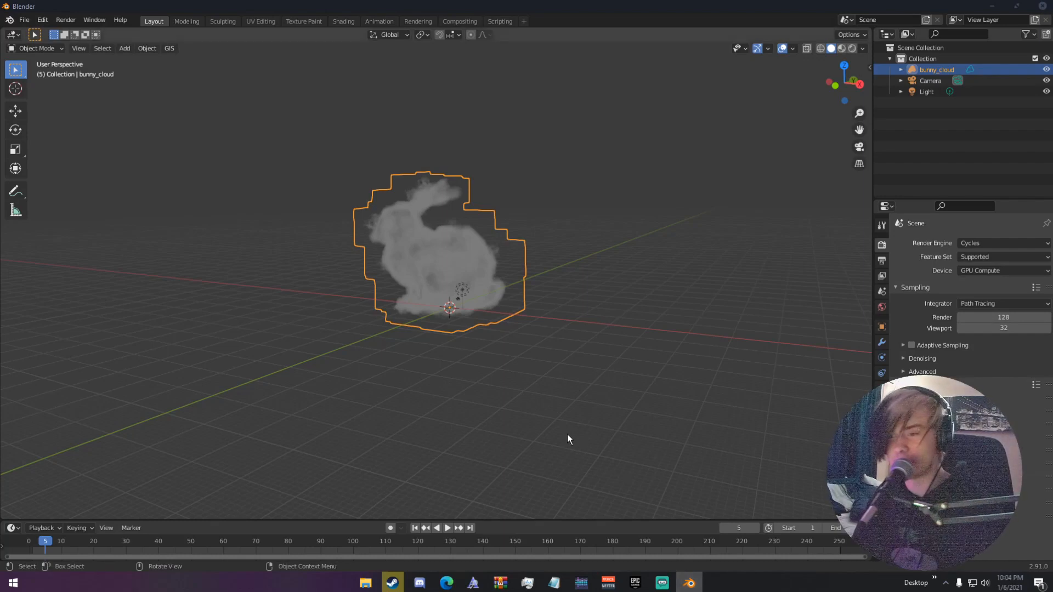
mouse_move(526, 419)
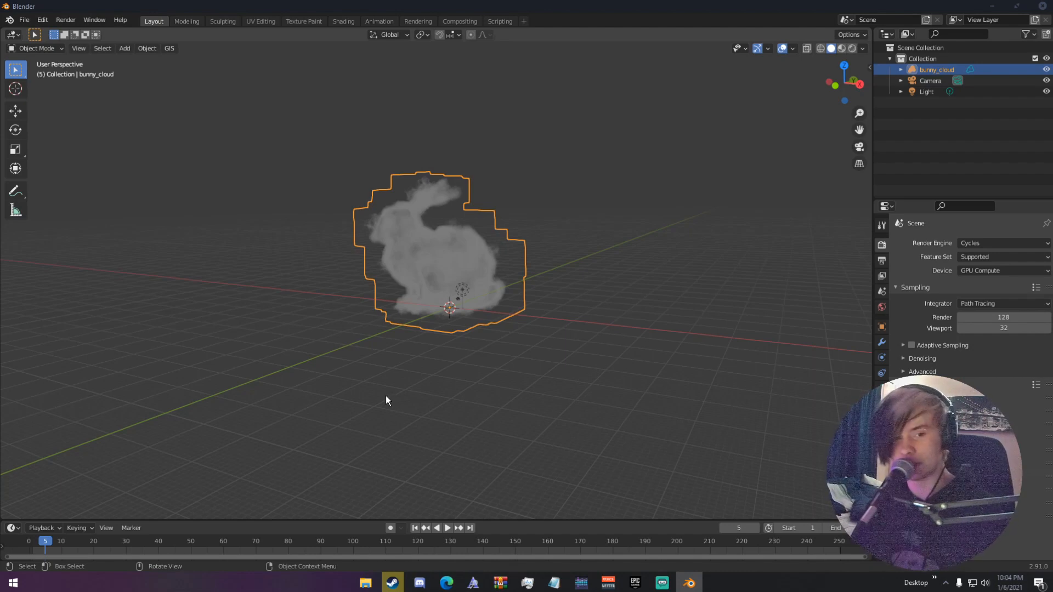
Orbit the view to see the bunny cloud from another angle
drag(386, 400, 503, 414)
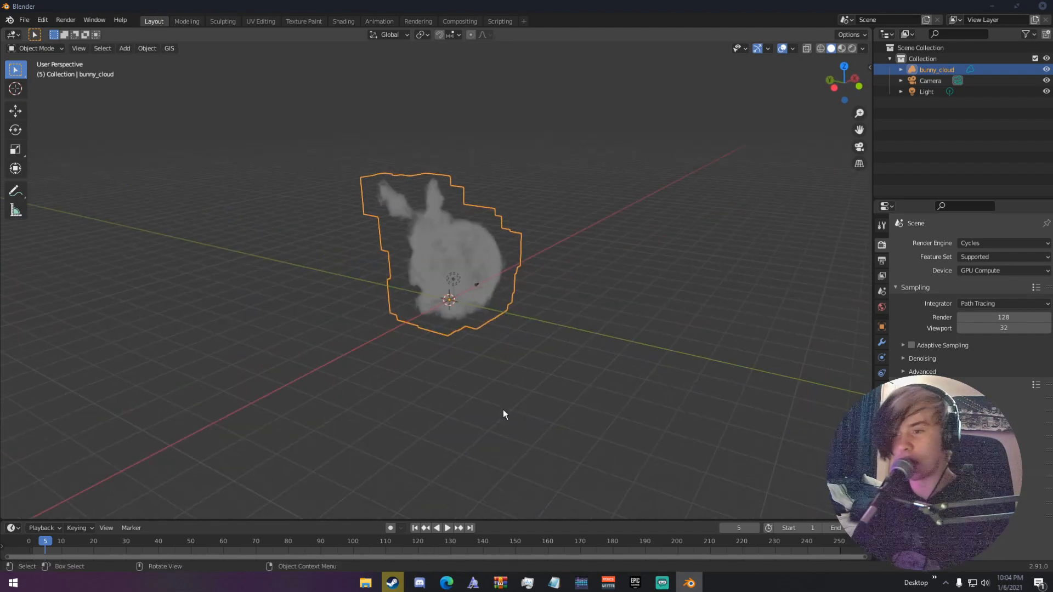